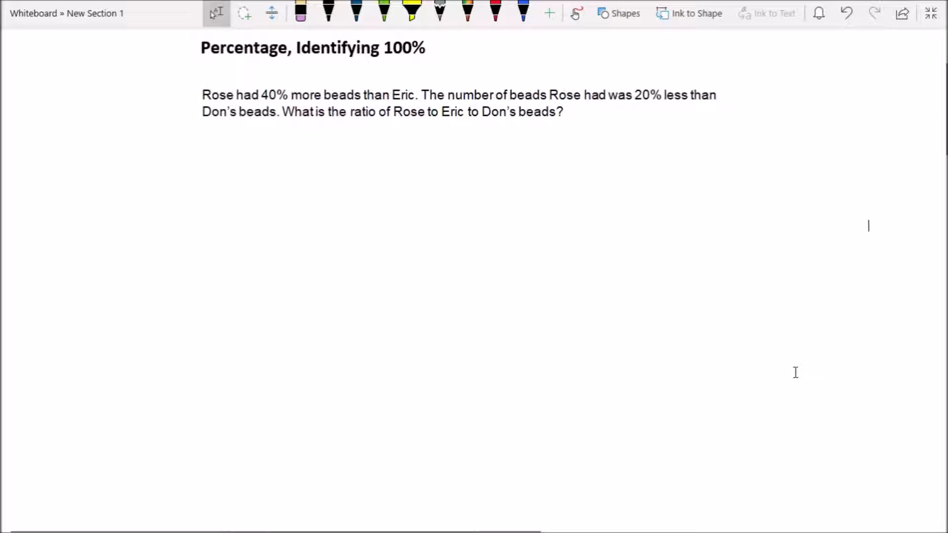
{"action": "mouse_move", "coordinate": [777, 373]}
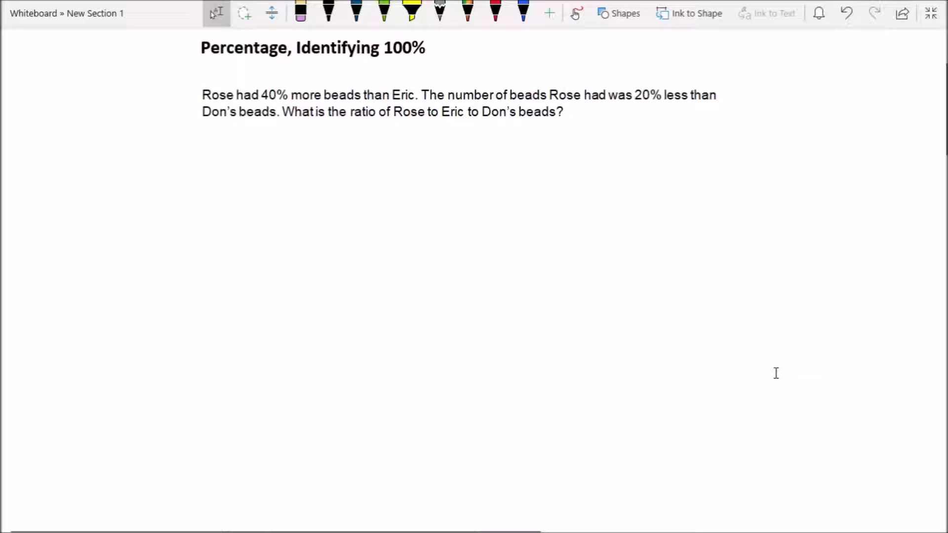
Step: Highlight "than" in yellow and handwrite the 140% label above Rose in black ink
{"action": "left_click", "coordinate": [868, 226]}
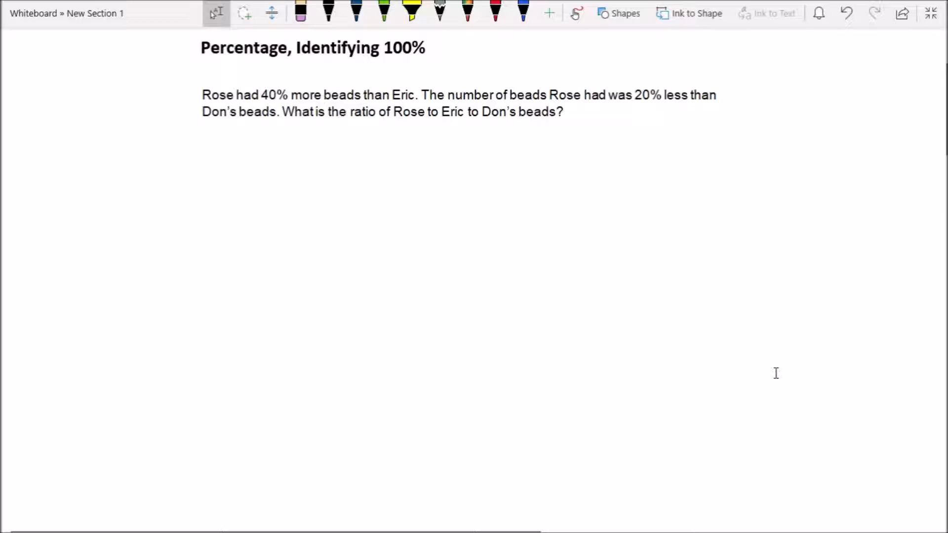
{"action": "mouse_move", "coordinate": [827, 293]}
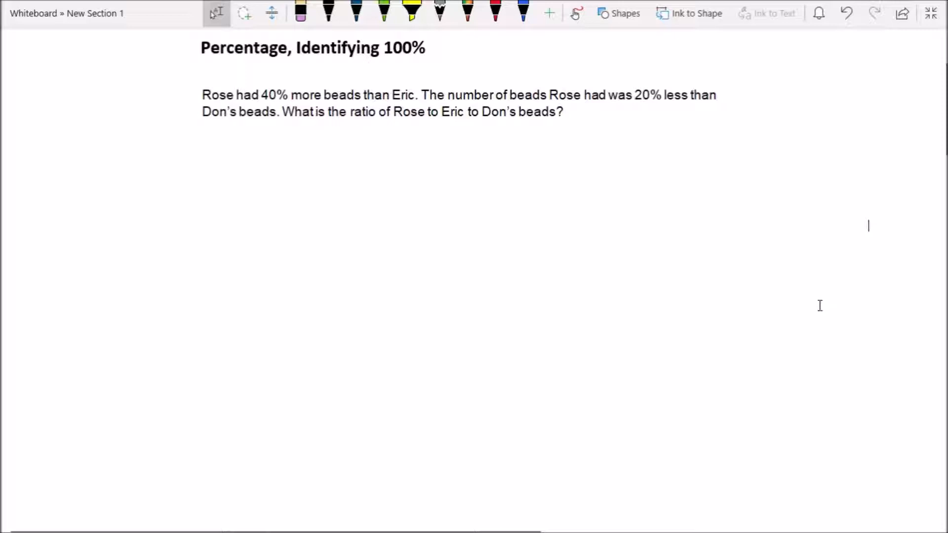
{"action": "mouse_move", "coordinate": [802, 365]}
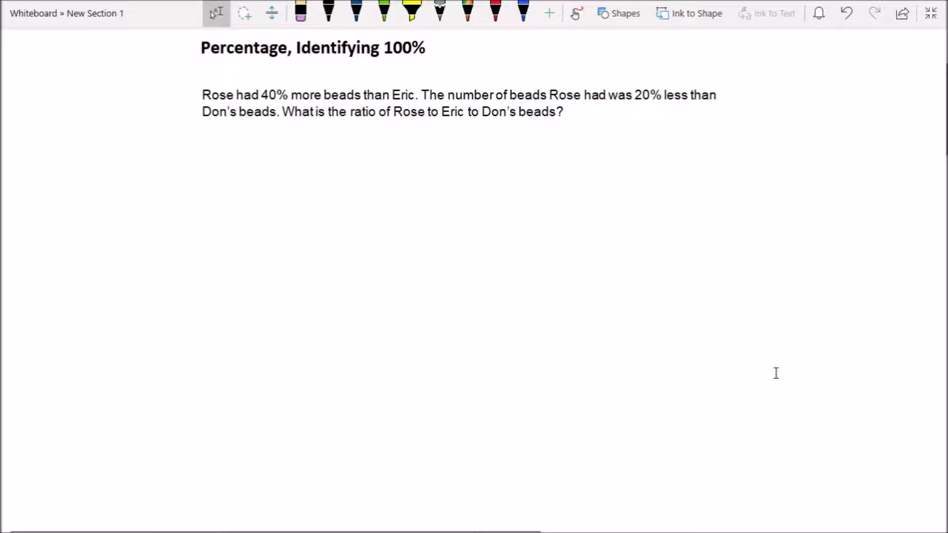
{"action": "left_click", "coordinate": [868, 225]}
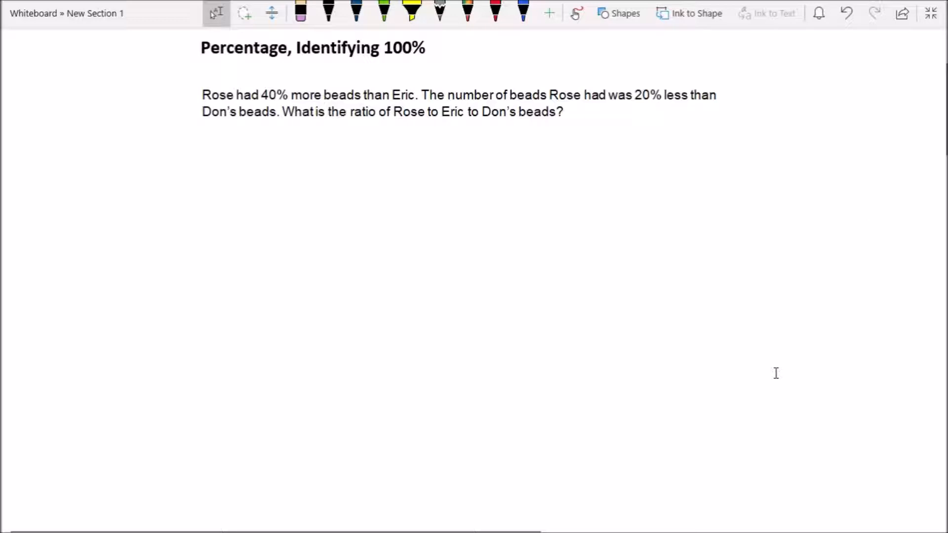
{"action": "left_click", "coordinate": [868, 225]}
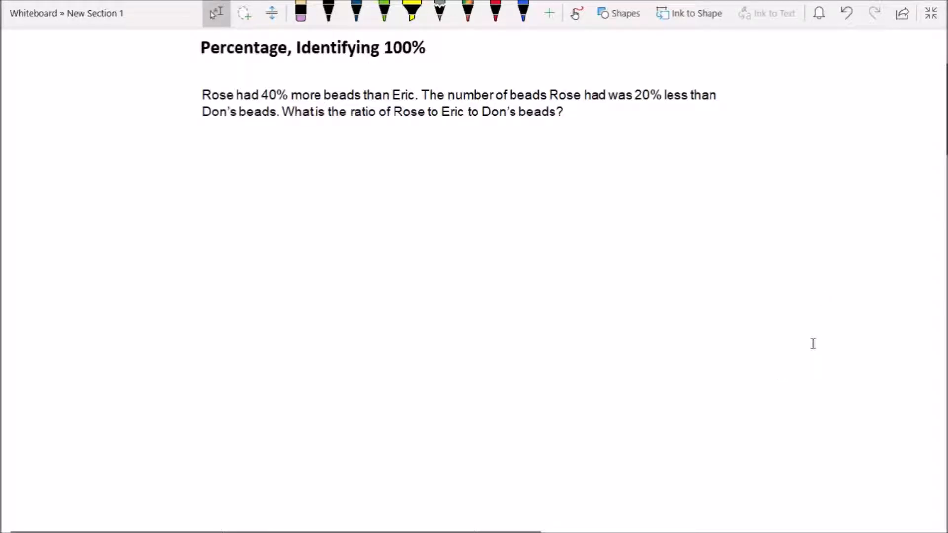
{"action": "mouse_move", "coordinate": [777, 373]}
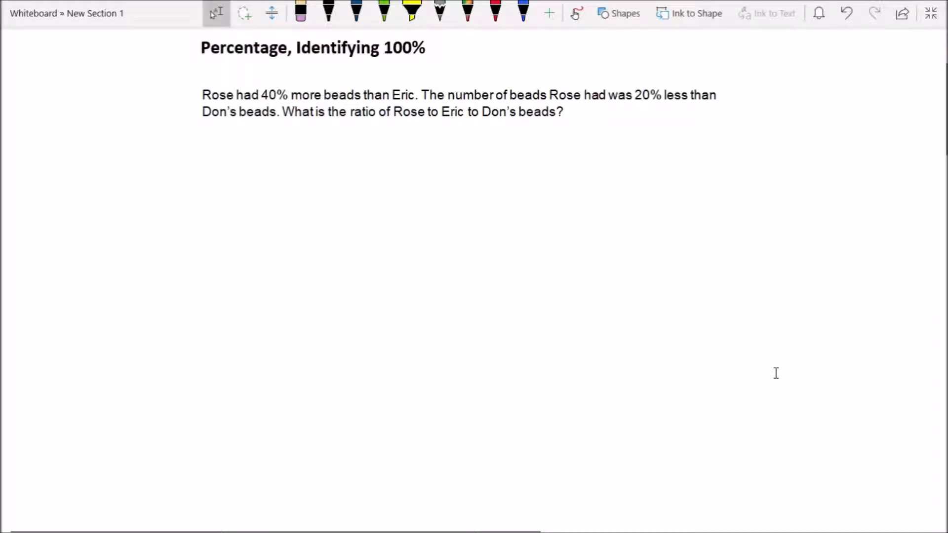
{"action": "left_click", "coordinate": [411, 11]}
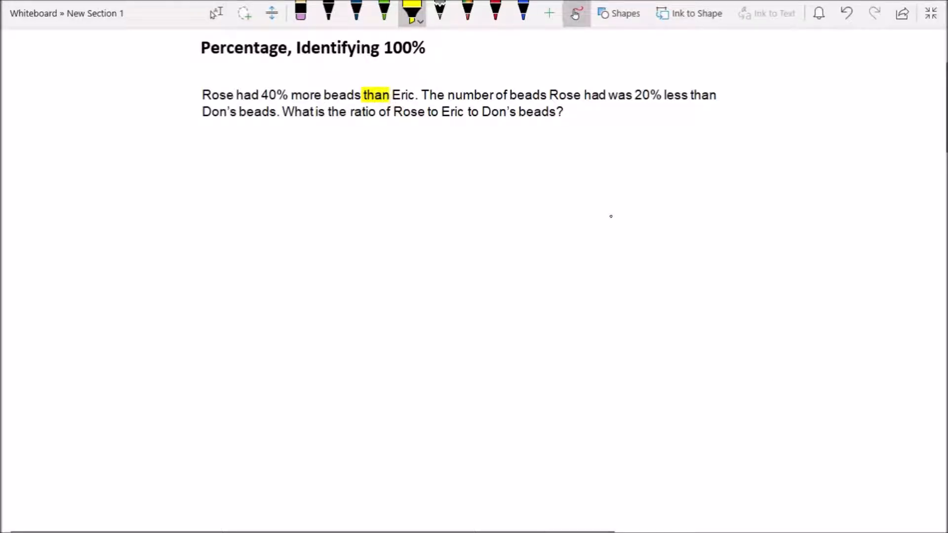
{"action": "left_click", "coordinate": [328, 11]}
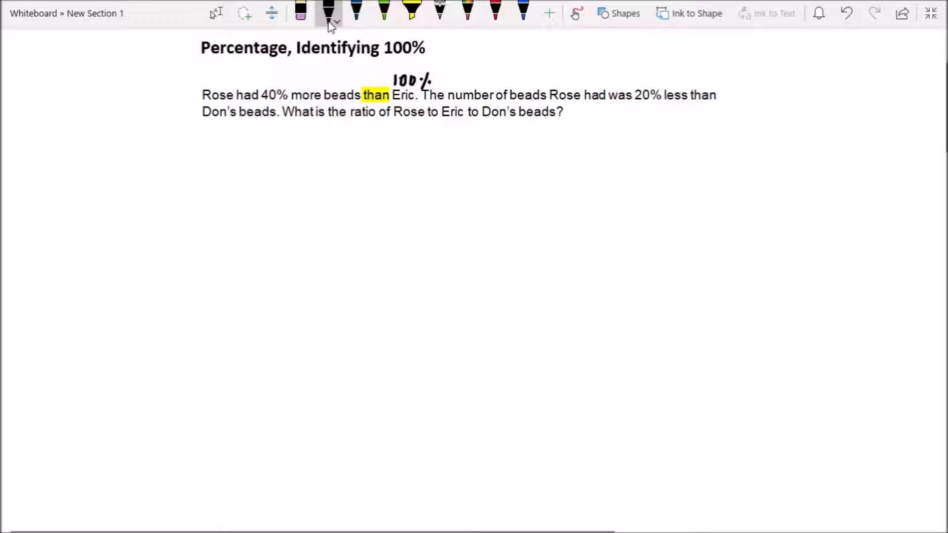
{"action": "left_click_drag", "start_coordinate": [204, 83], "coordinate": [222, 72]}
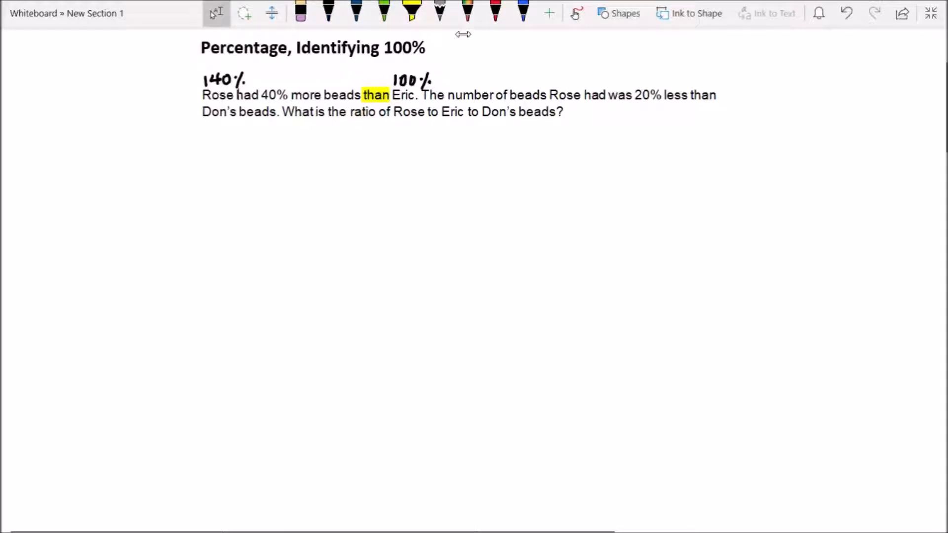
Step: Mark the second Rose with an 80% label using the highlighter tool
{"action": "left_click", "coordinate": [411, 10]}
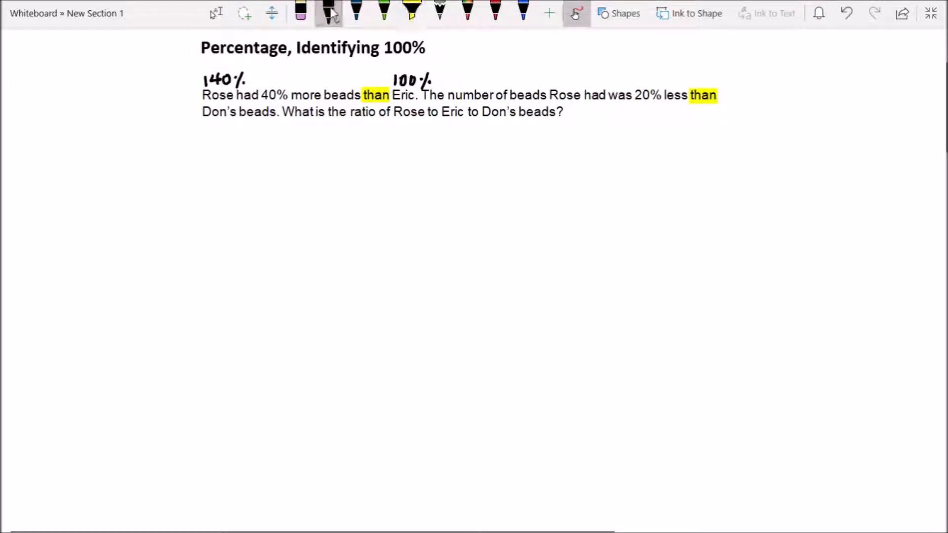
{"action": "left_click_drag", "start_coordinate": [200, 128], "coordinate": [236, 129]}
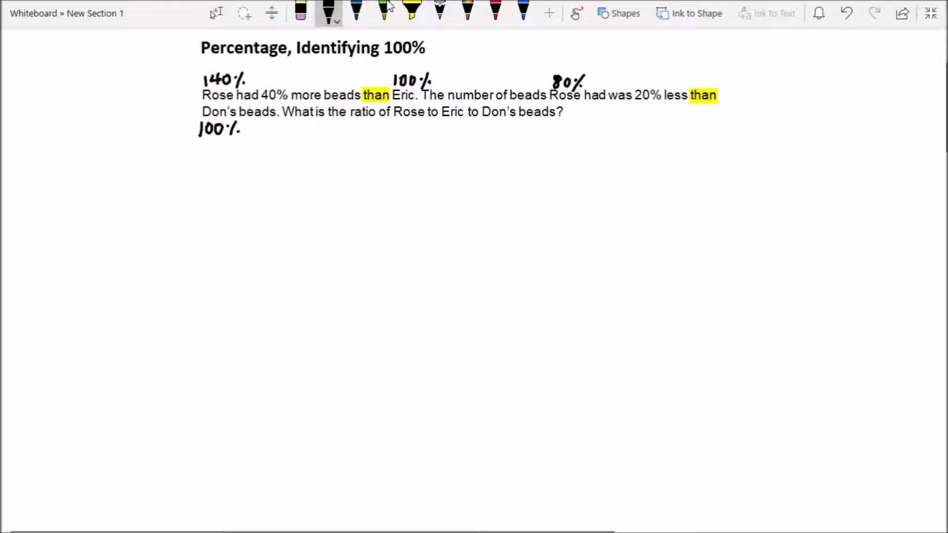
{"action": "left_click_drag", "start_coordinate": [215, 191], "coordinate": [266, 191]}
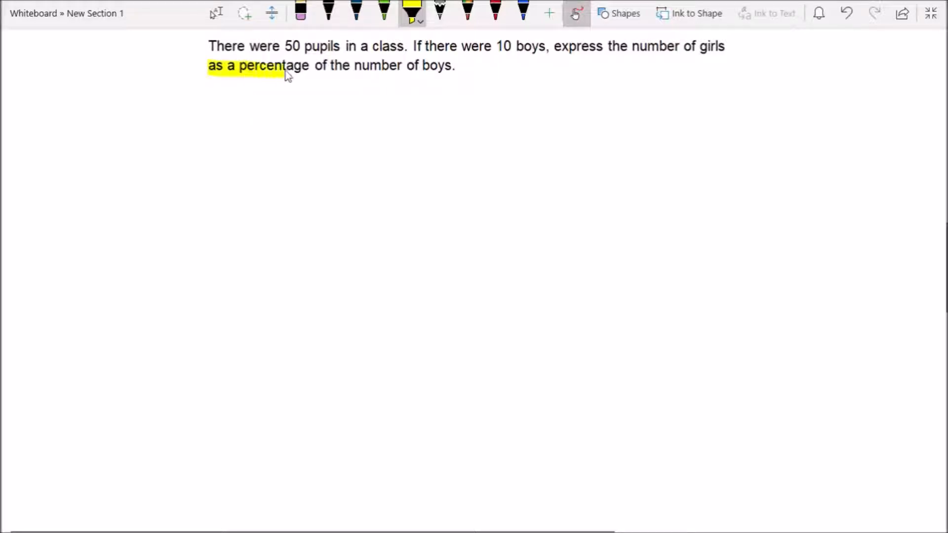
Step: Extend the yellow highlight to cover "as a percentage of" in the pupils problem
{"action": "left_click_drag", "start_coordinate": [294, 65], "coordinate": [330, 65]}
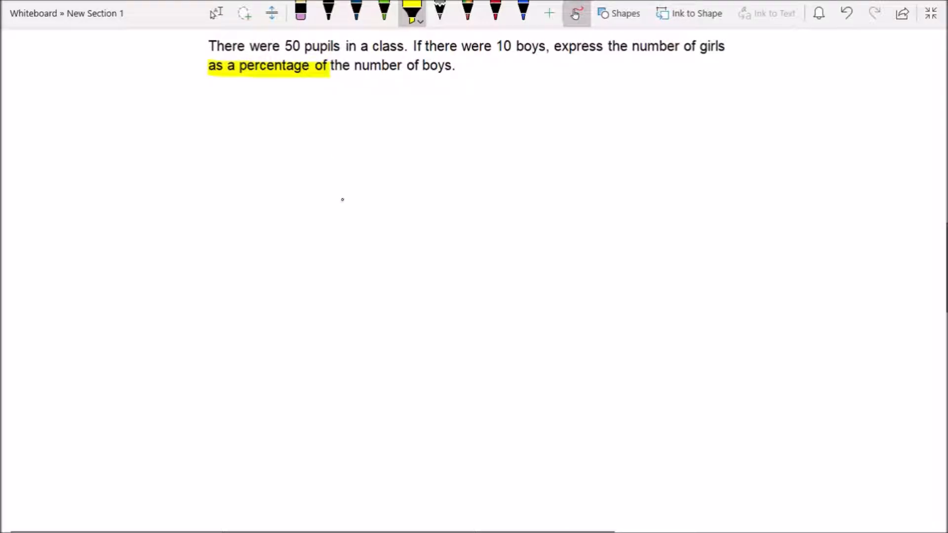
{"action": "mouse_move", "coordinate": [343, 205]}
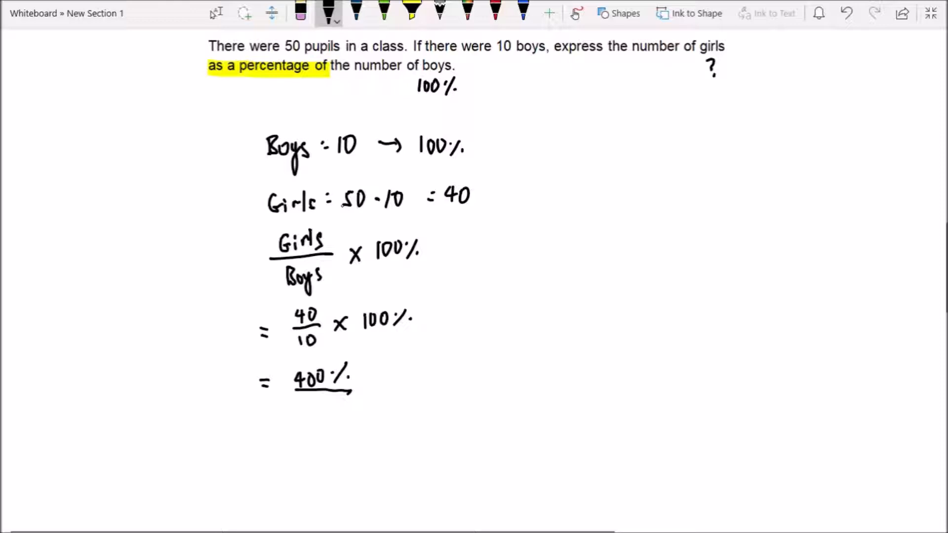
{"action": "mouse_move", "coordinate": [344, 211]}
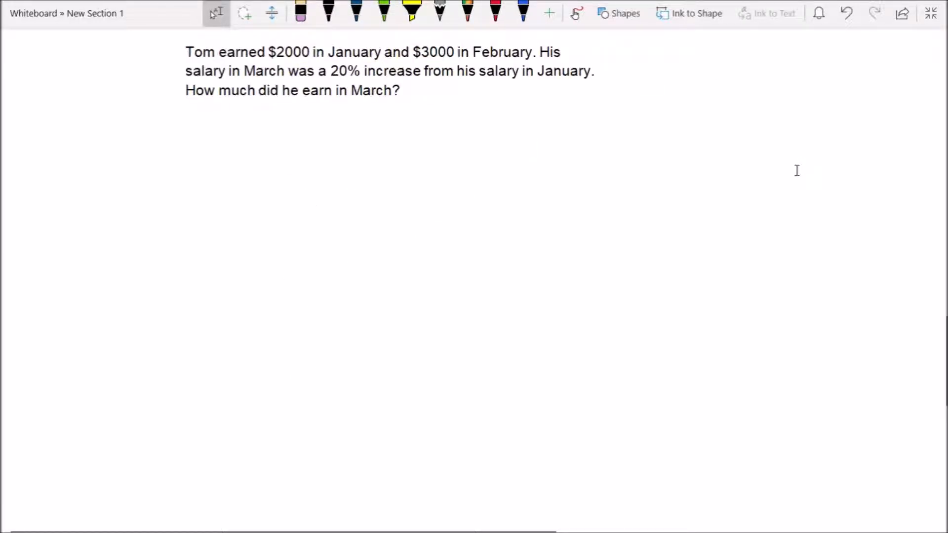
Step: Write 100% under January and "Original Amount → January" beside Tom's salary question in black ink
{"action": "left_click", "coordinate": [328, 11]}
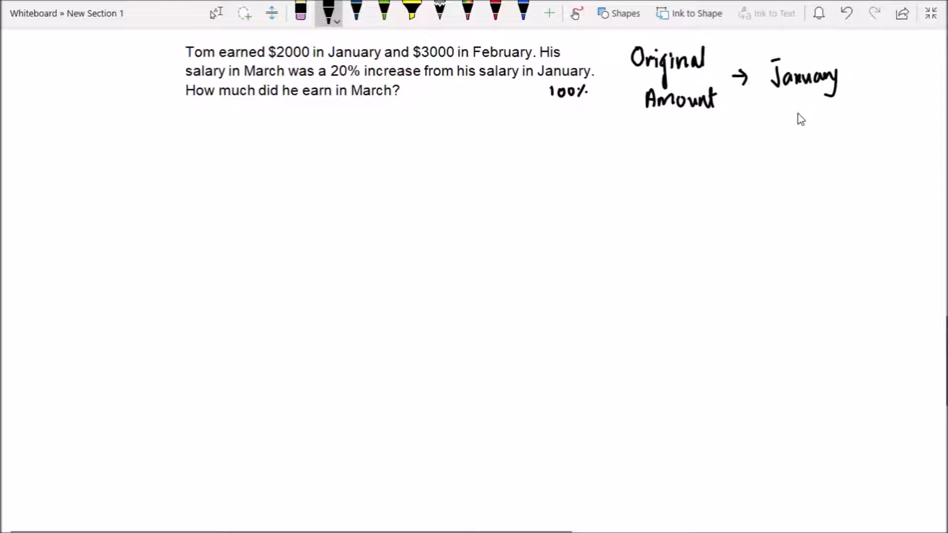
{"action": "left_click_drag", "start_coordinate": [208, 148], "coordinate": [305, 145]}
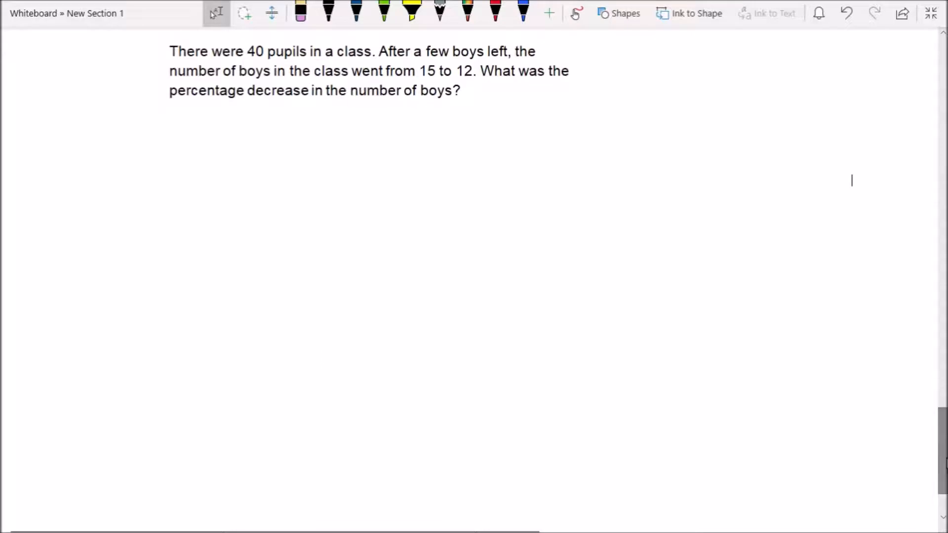
{"action": "mouse_move", "coordinate": [750, 302]}
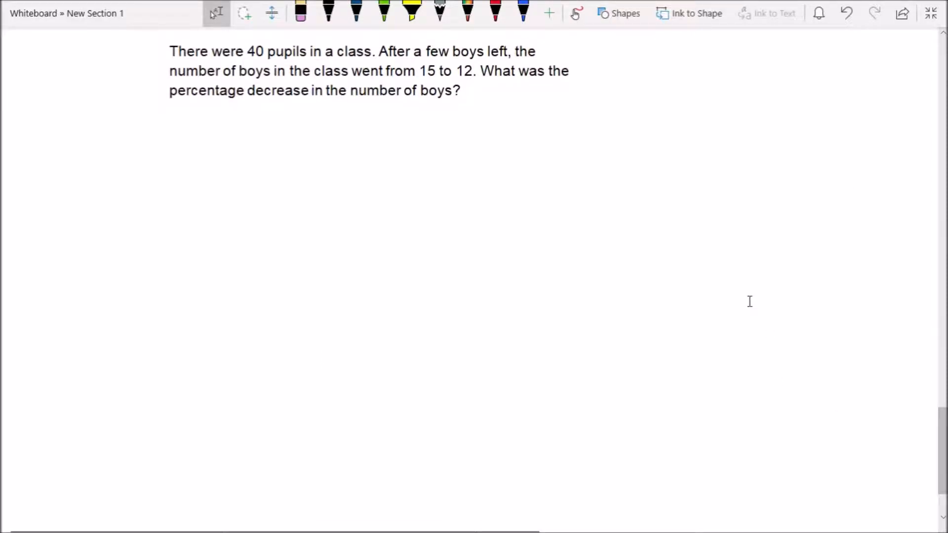
Step: Scroll down to the percentage-decrease problem about boys leaving a class of 40 pupils
{"action": "left_click", "coordinate": [851, 180]}
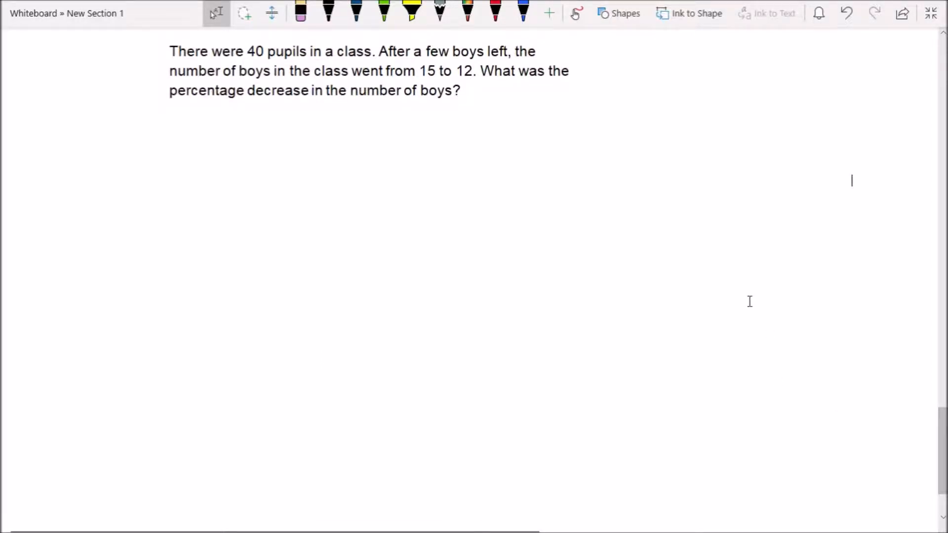